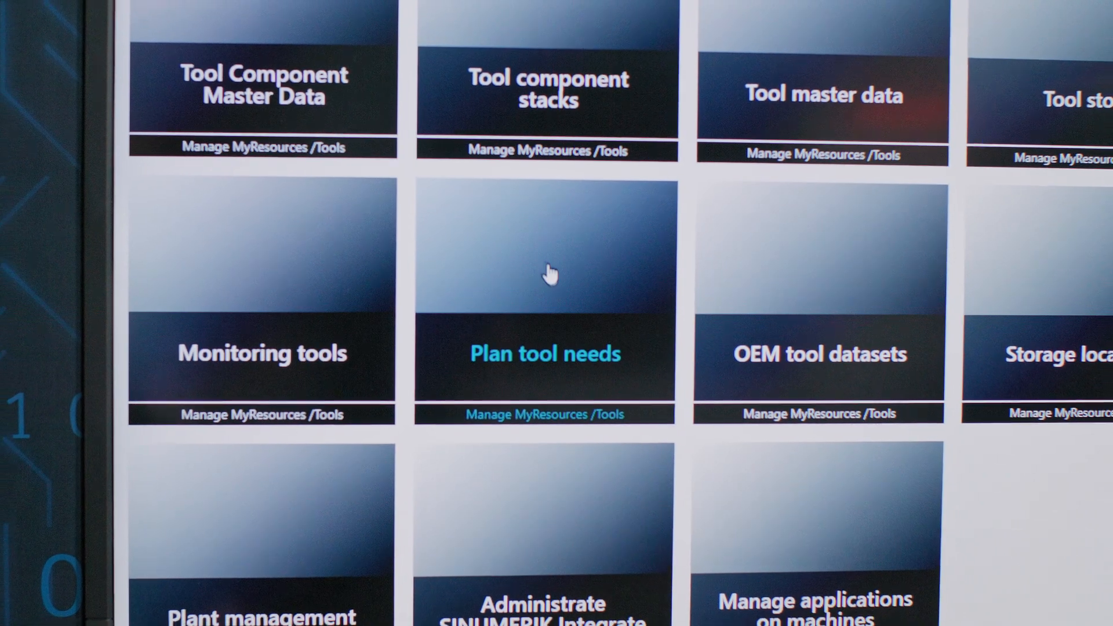
- Open the 'Plan tool needs' app to show the tool plans overview
{"action": "left_click", "coordinate": [545, 353]}
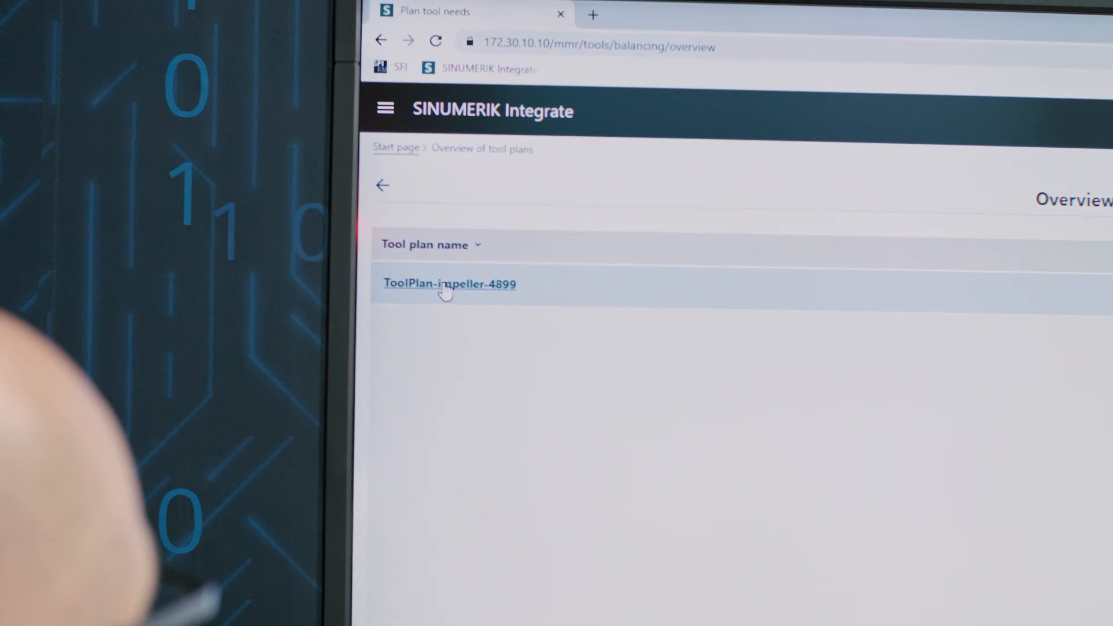
- Open ToolPlan-impeller-4899 from the Overview of tool plans
{"action": "left_click", "coordinate": [449, 284]}
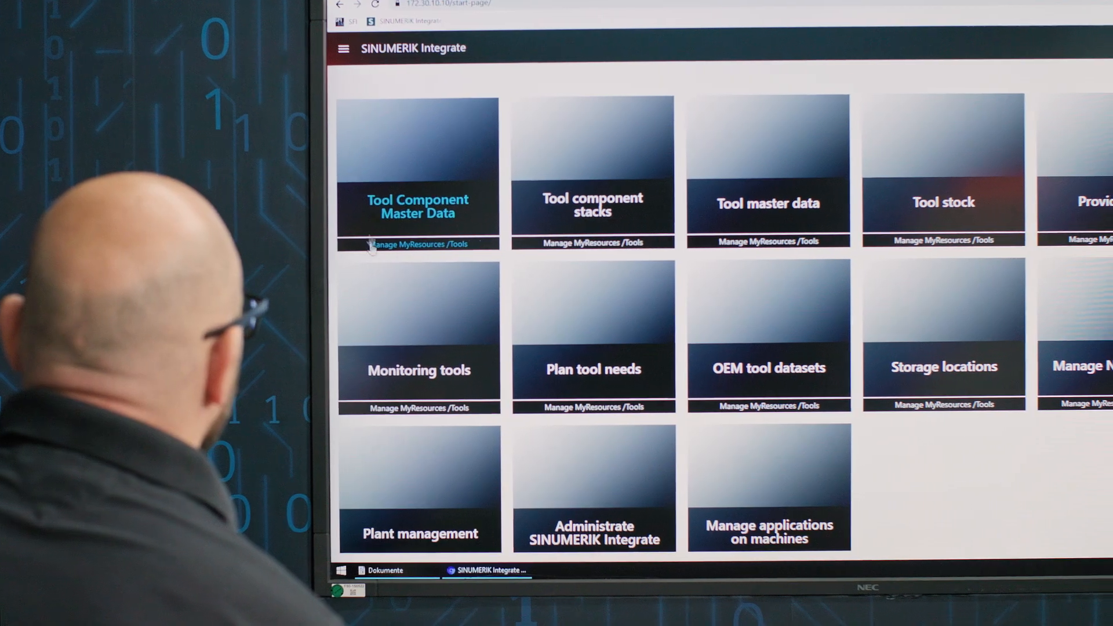
- Open the 'Tool Component Master Data' tile from the start page
{"action": "left_click", "coordinate": [418, 369]}
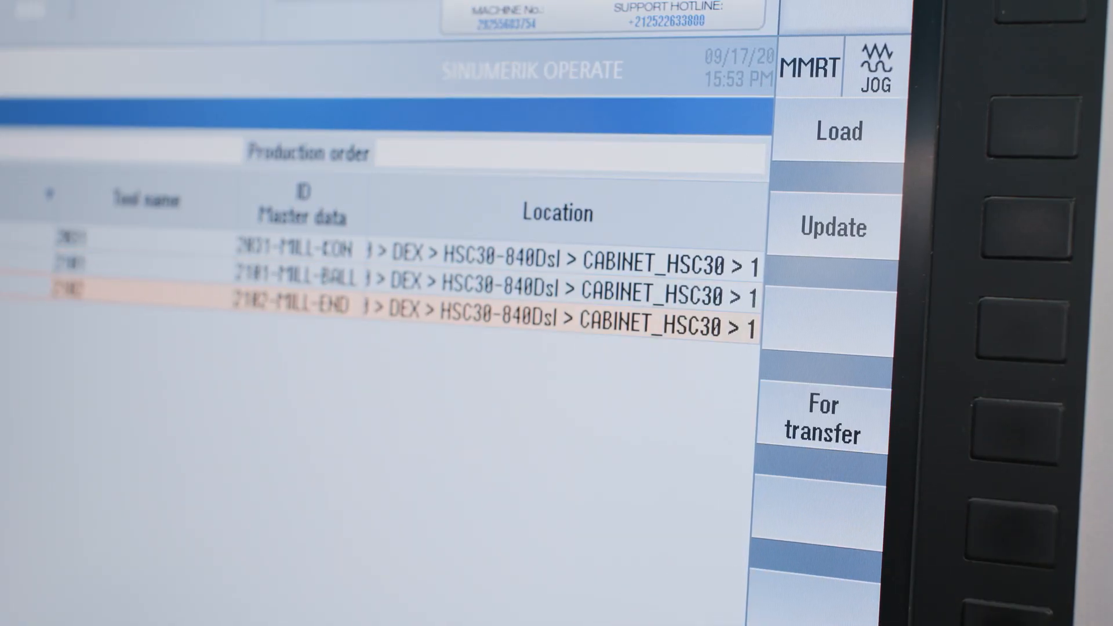
- Mark end mill tool 2102 in the production order list for transfer
{"action": "left_click", "coordinate": [822, 418]}
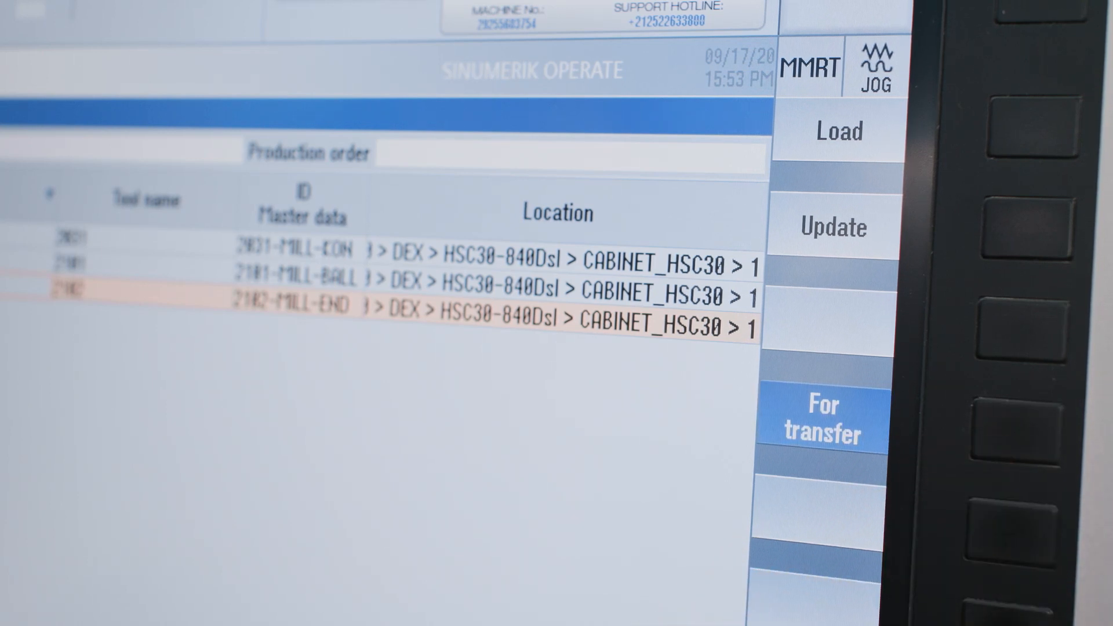